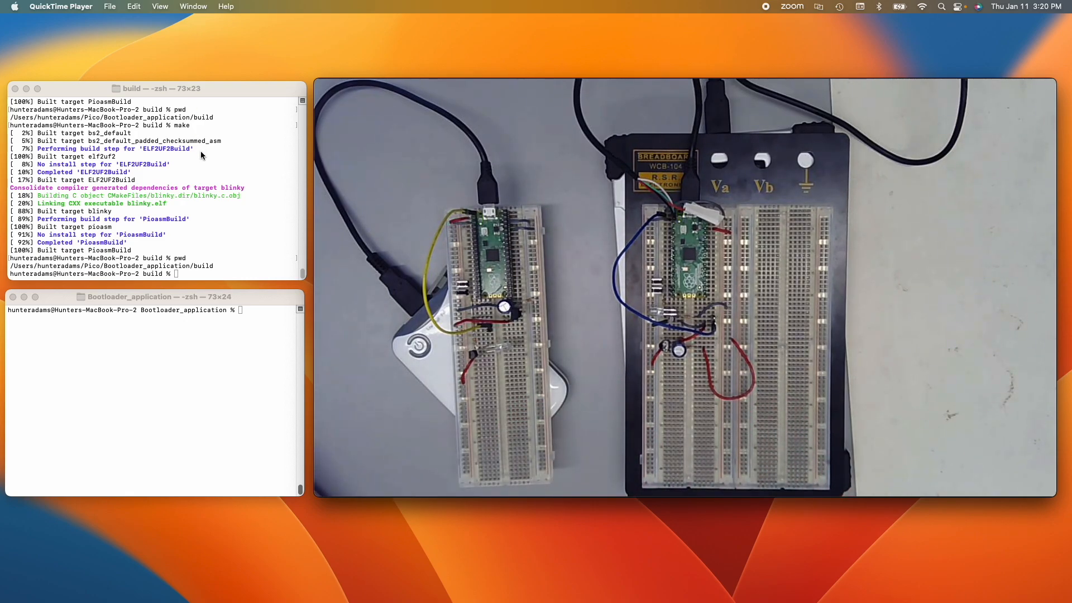
Step: Check the current build directory with pwd
type("pwd")
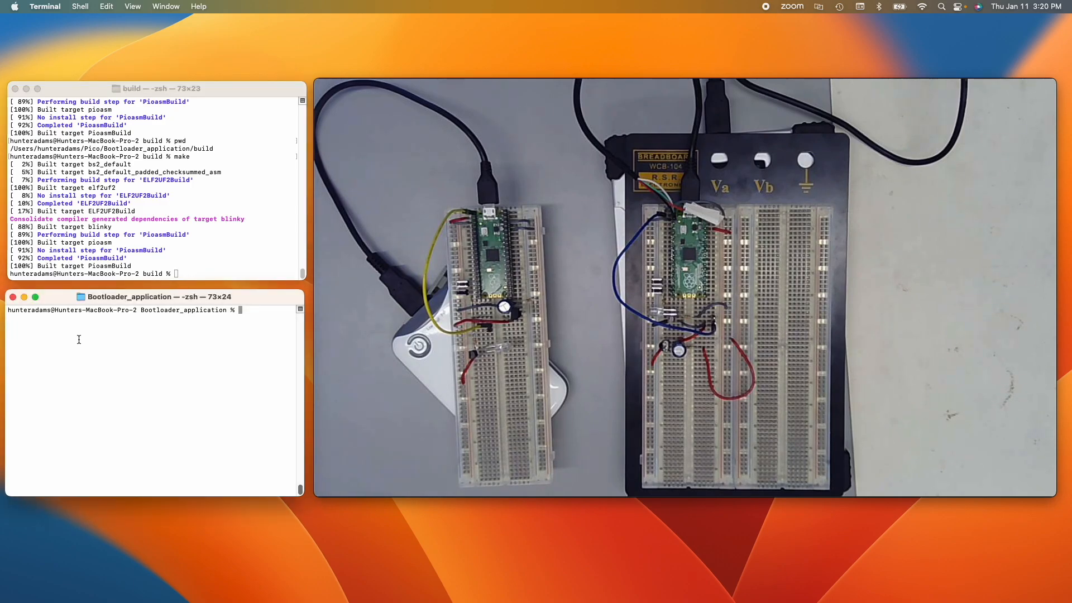
Step: Run python3 Python_loader.py, then interrupt it with Ctrl+C
type("python3 Python_loader.py")
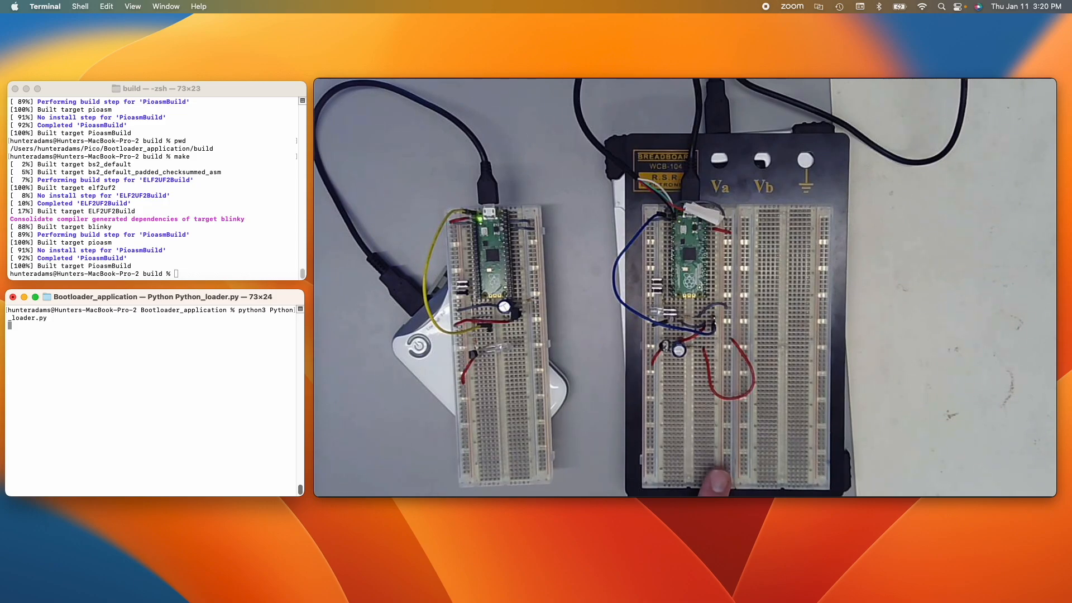
key("ctrl+c")
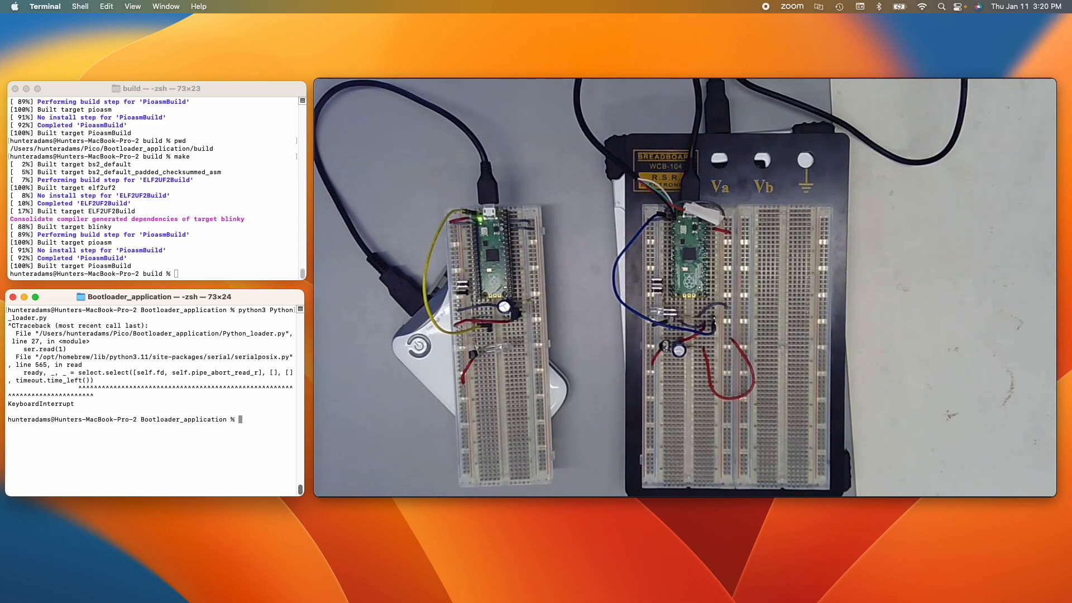